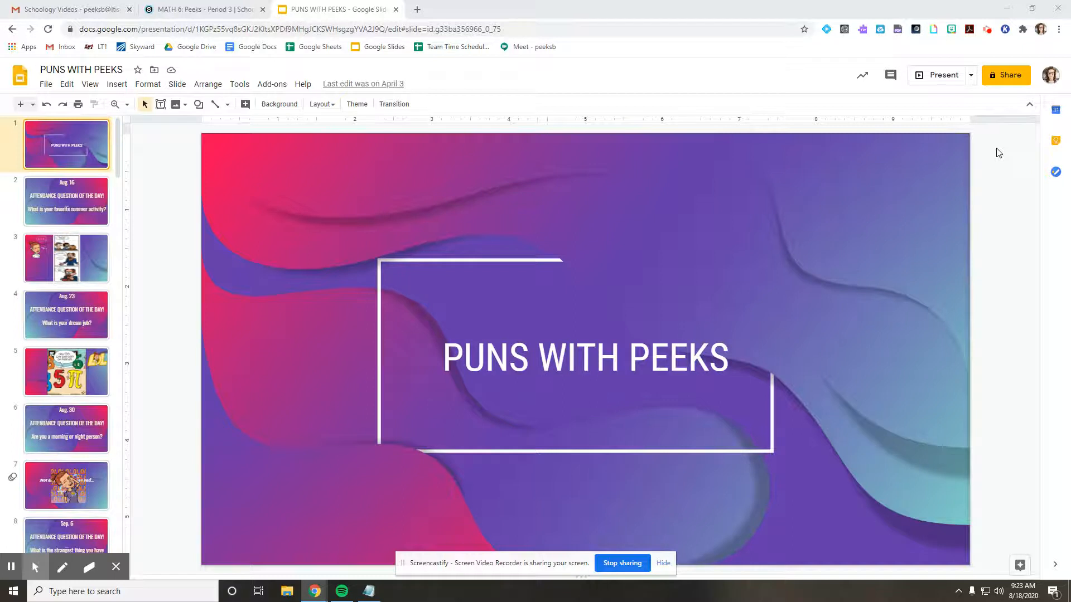
mouse_move(203, 9)
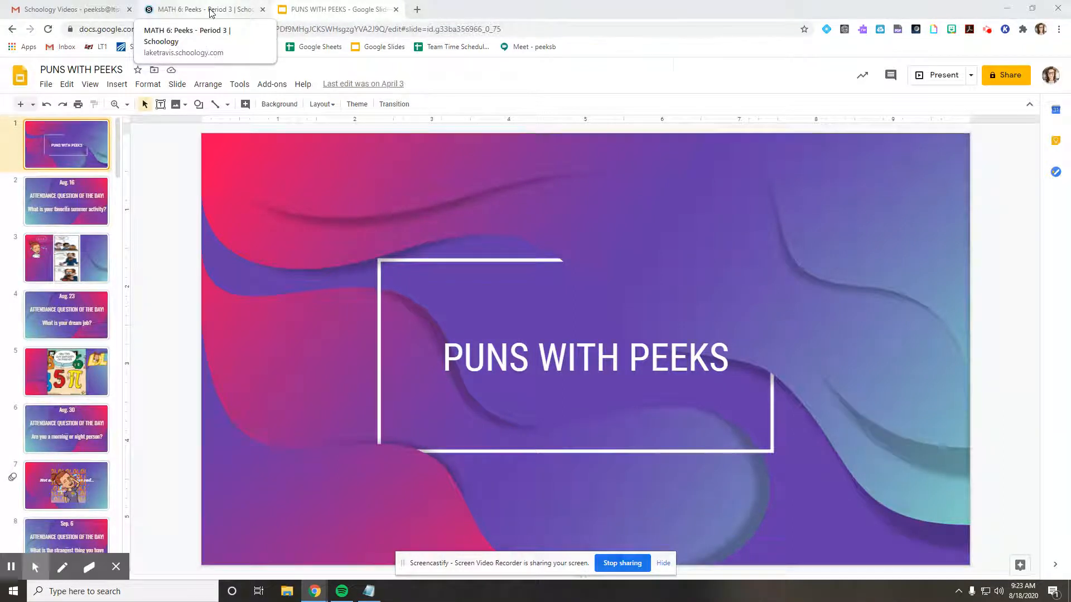
- Open the 'Puns with Peeks Link' item from the MATH 6 course materials list
click(198, 9)
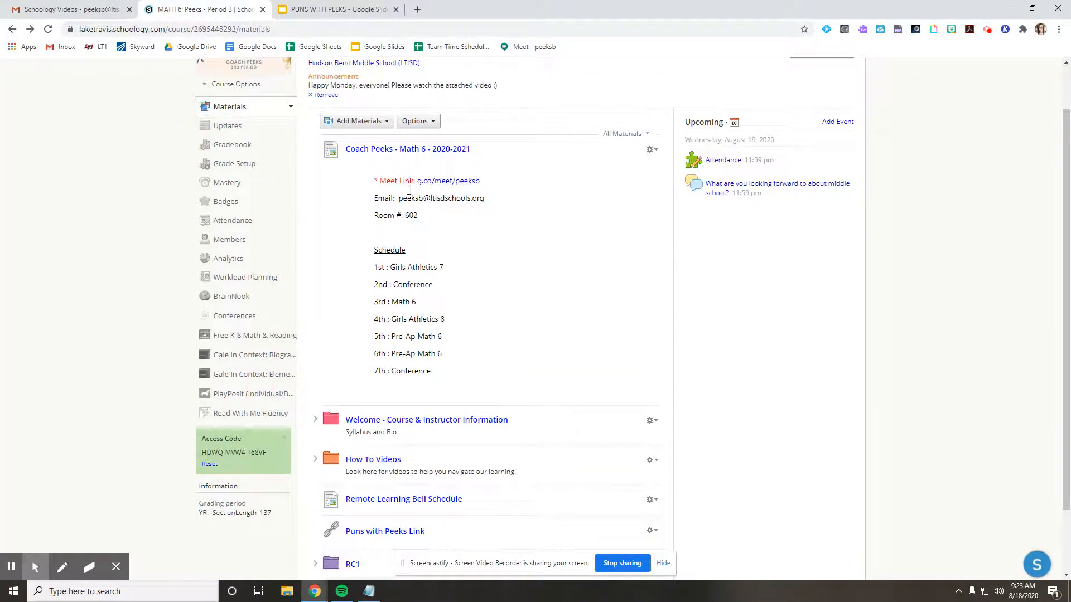
scroll(down, 3)
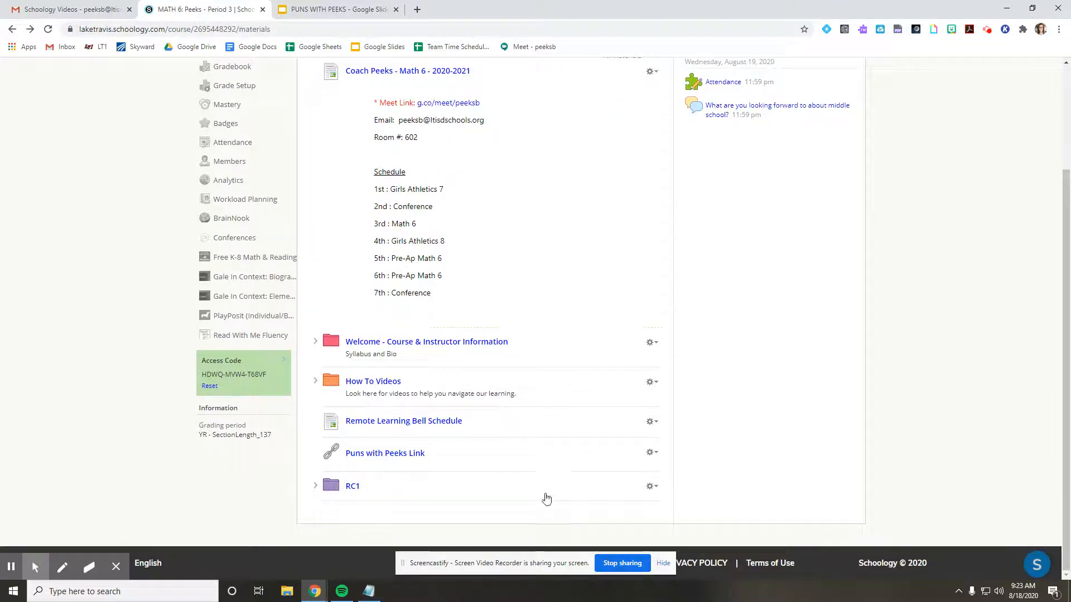
mouse_move(389, 468)
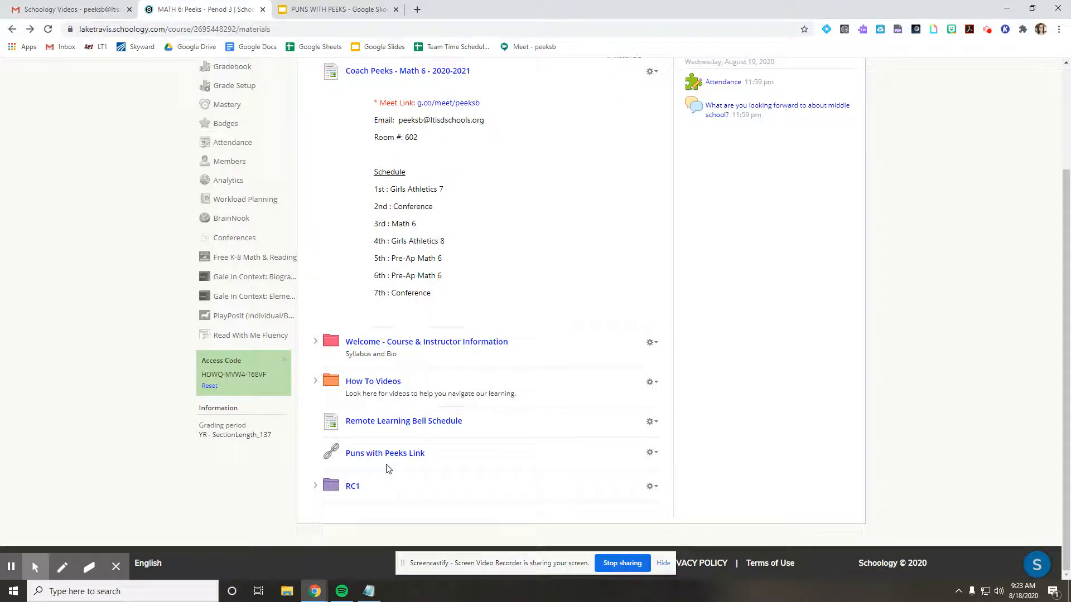
click(384, 452)
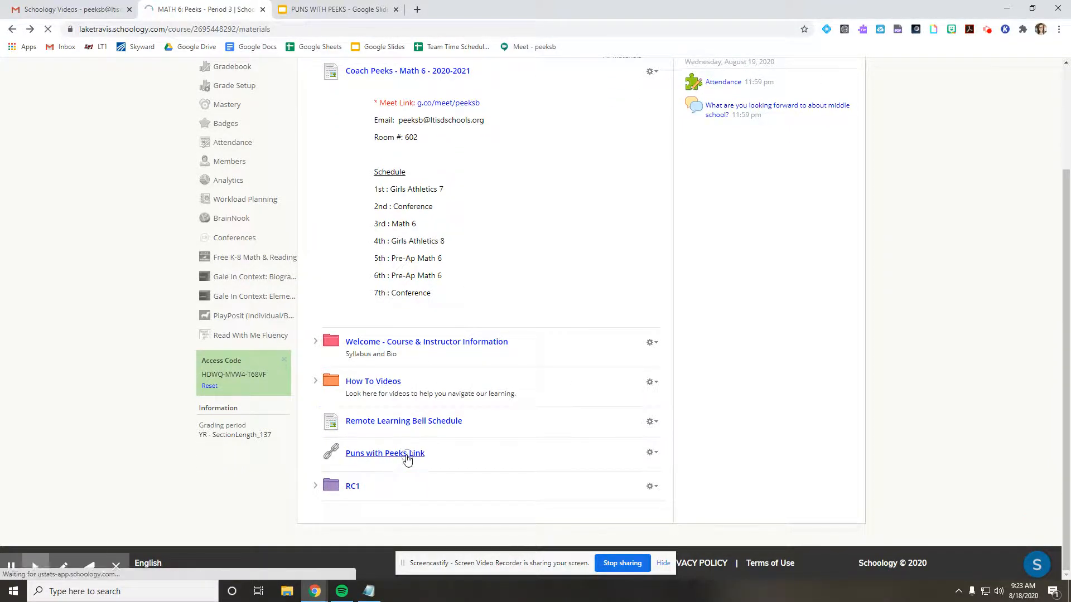
- Open the embedded Puns with Peeks Google Form joke submission page
click(384, 452)
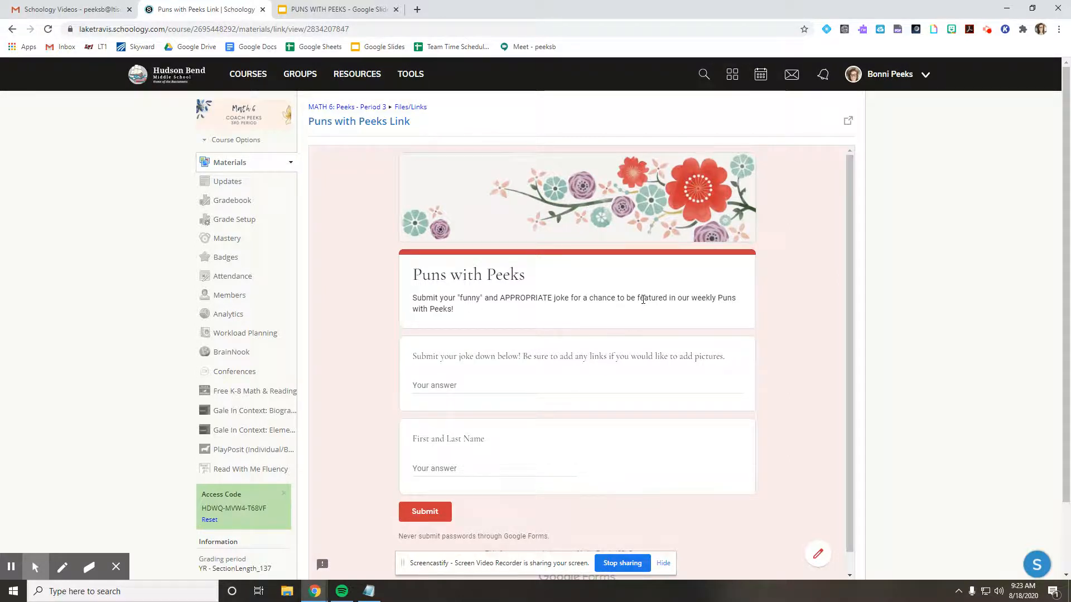
mouse_move(663, 290)
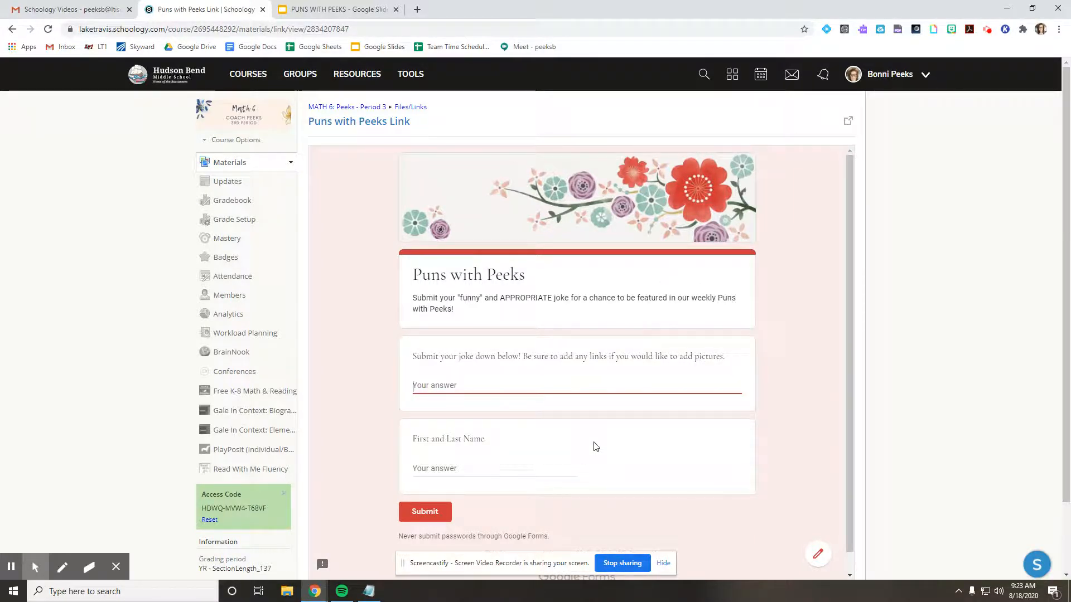
text(jfijaoejanvdioajfea)
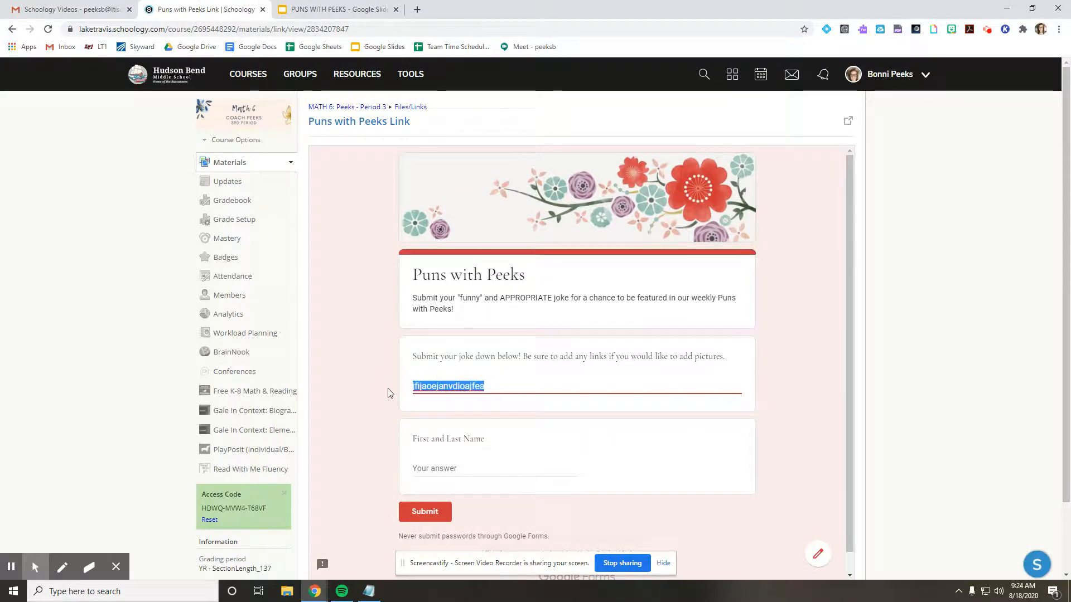
key(Delete)
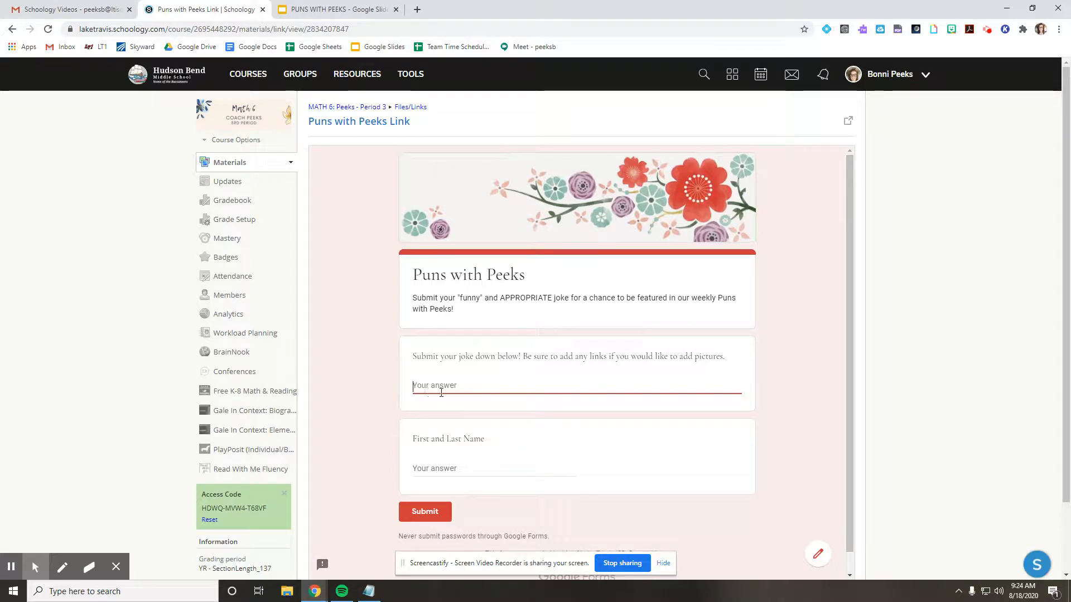
mouse_move(419, 449)
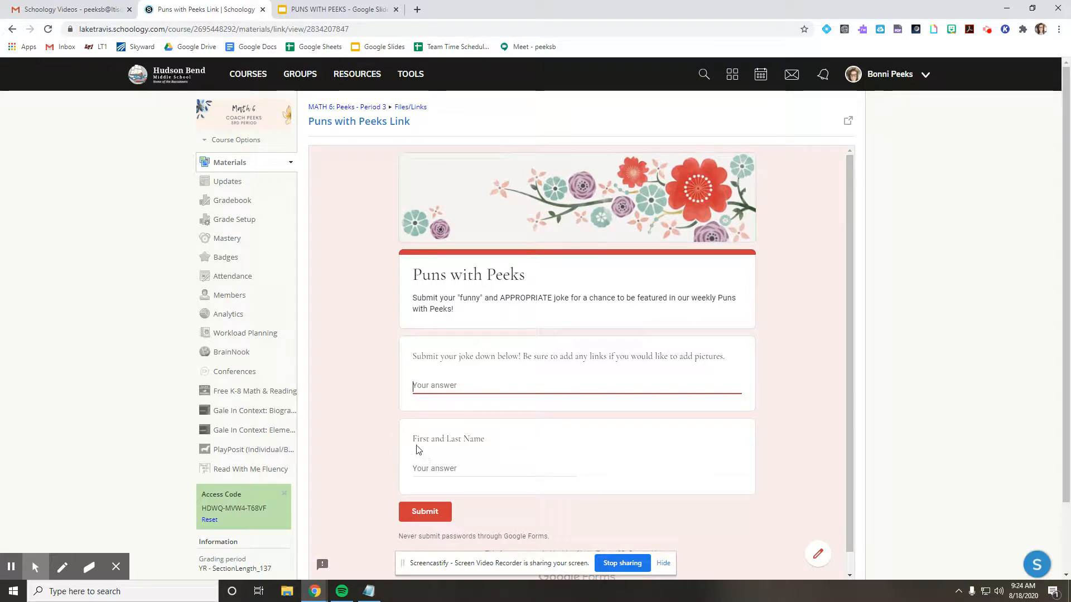
mouse_move(526, 442)
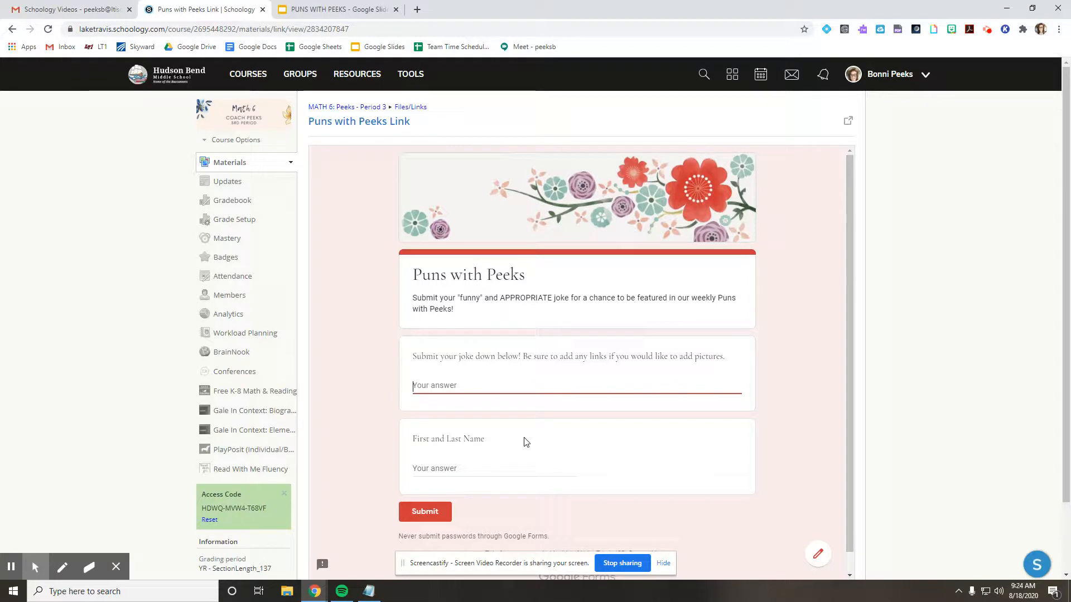
mouse_move(464, 510)
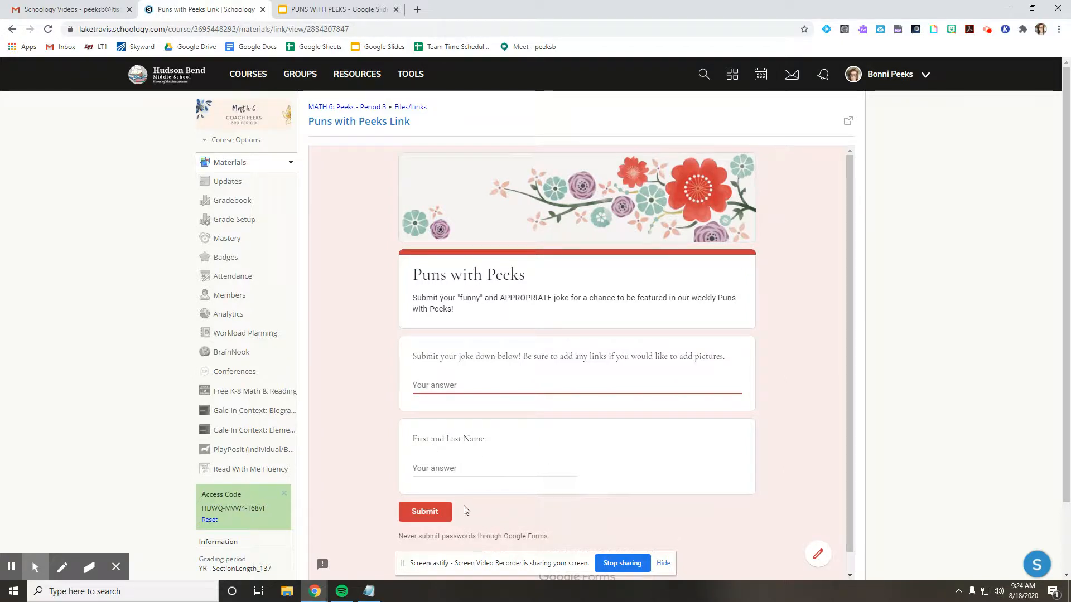
mouse_move(430, 515)
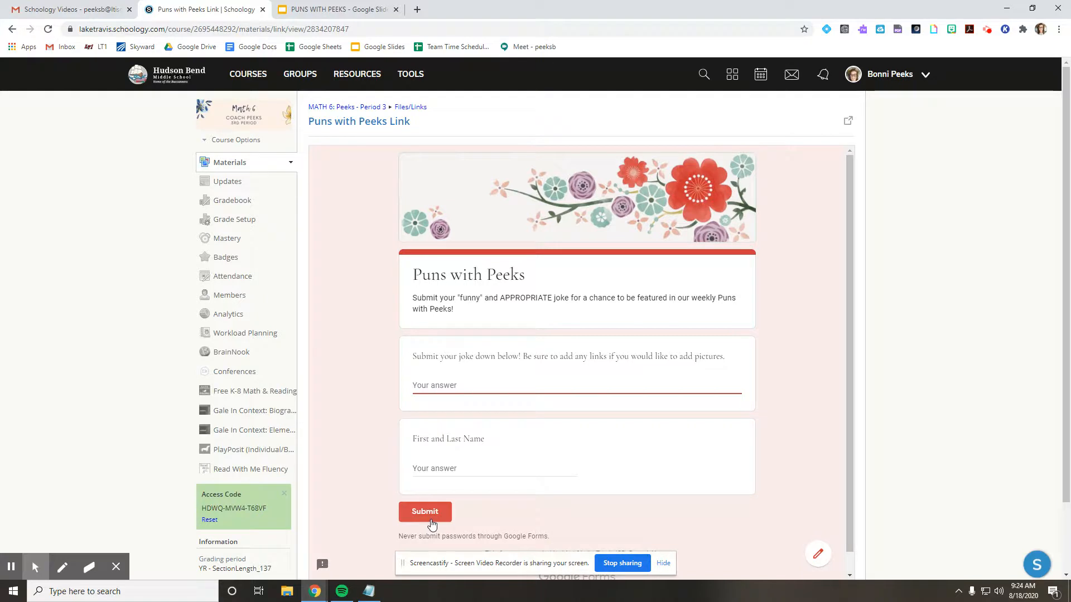
mouse_move(493, 401)
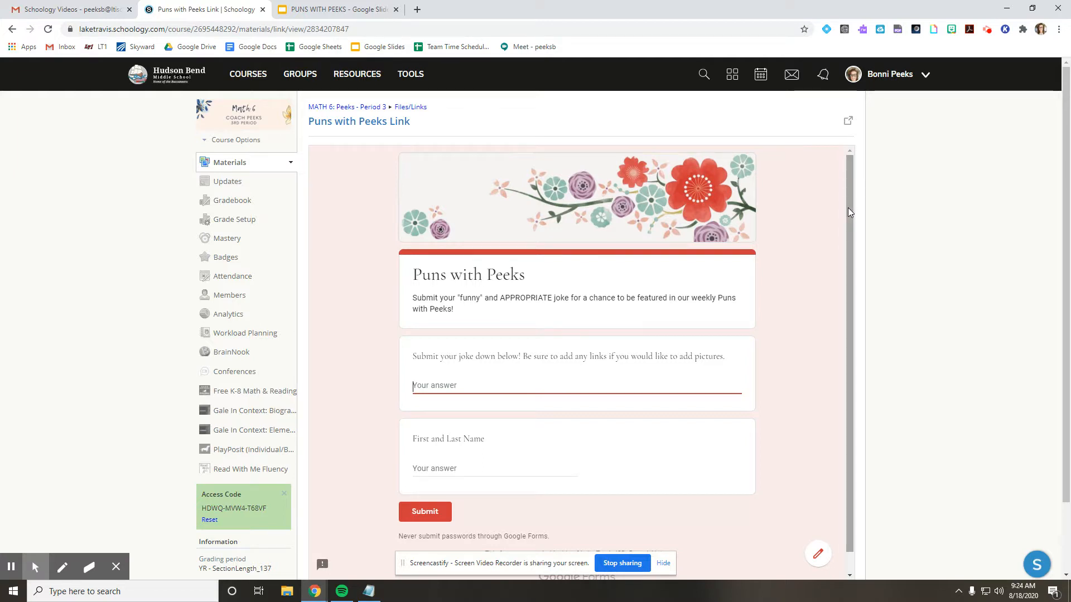
mouse_move(865, 326)
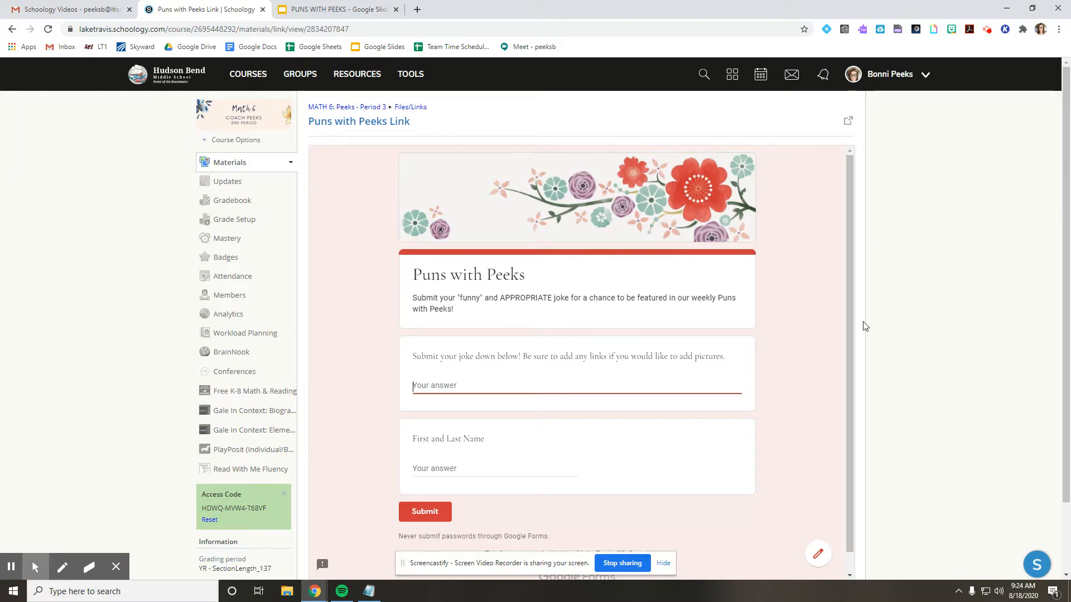